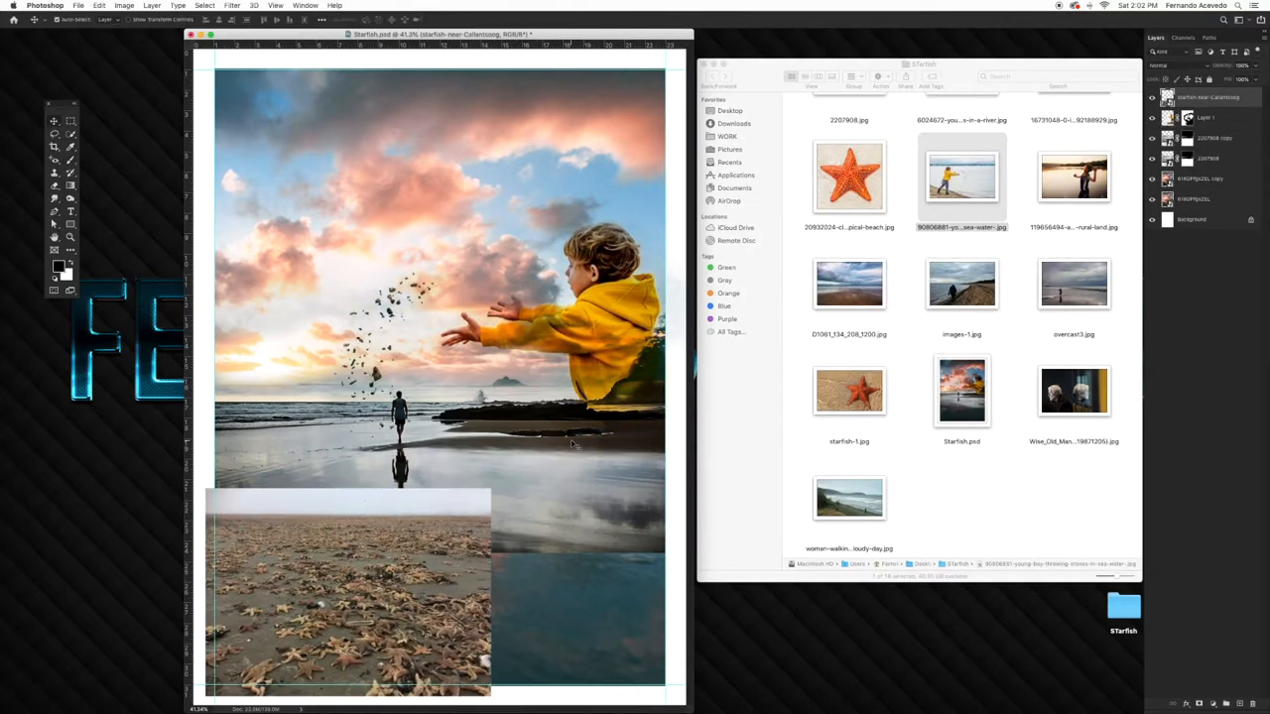
# Blend the Wise Old Man portrait into the sky using Levels, Soft Light mode, and scaling
pyautogui.click(1171, 65)
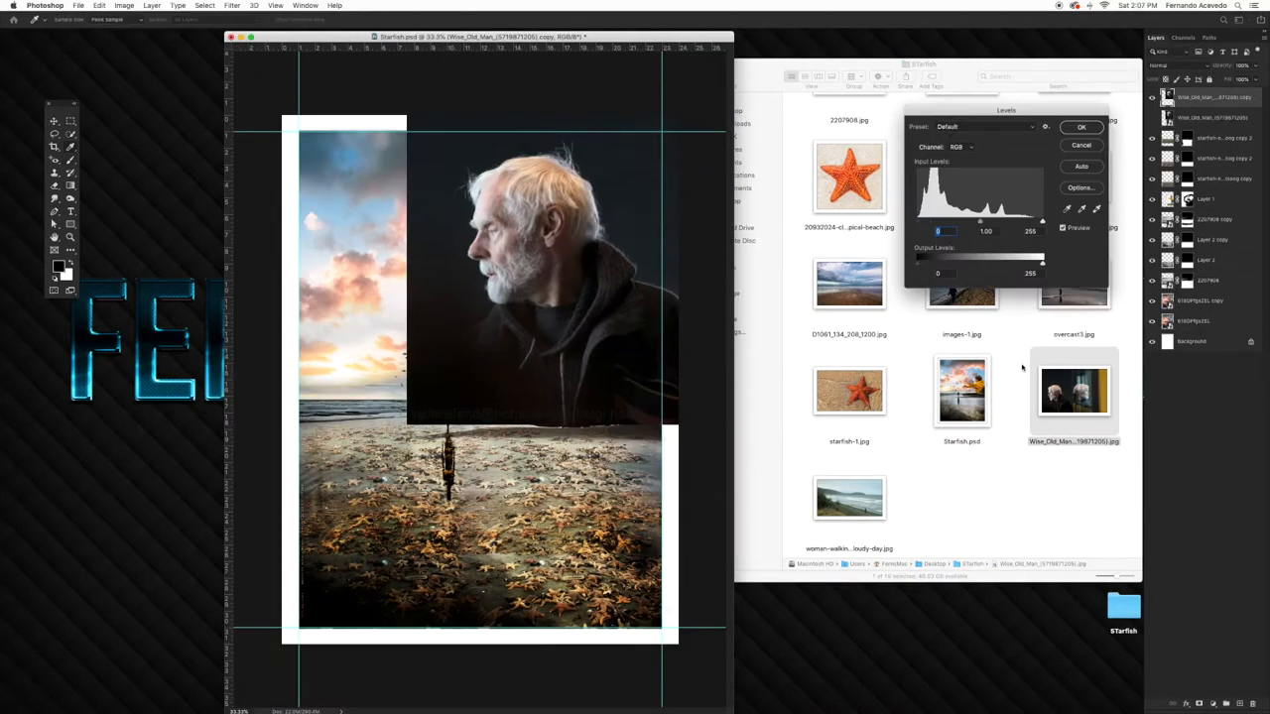
pyautogui.click(1081, 126)
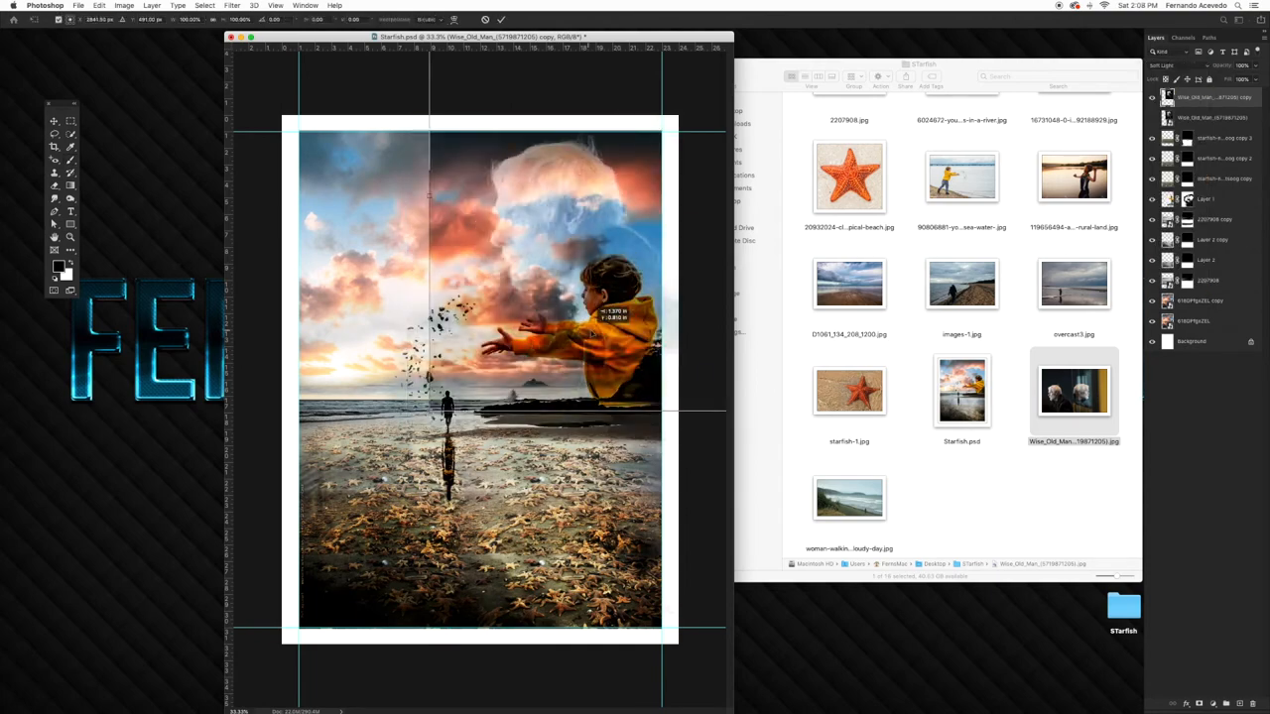